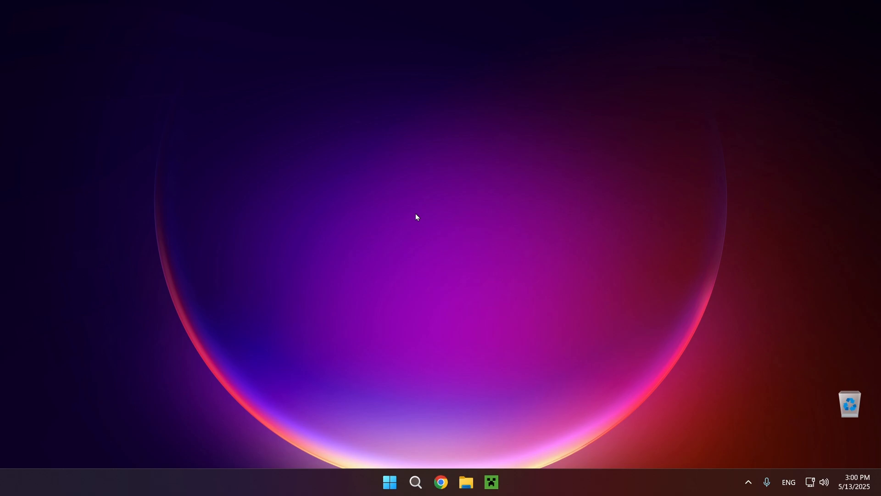
{"action": "mouse_move", "coordinate": [444, 197]}
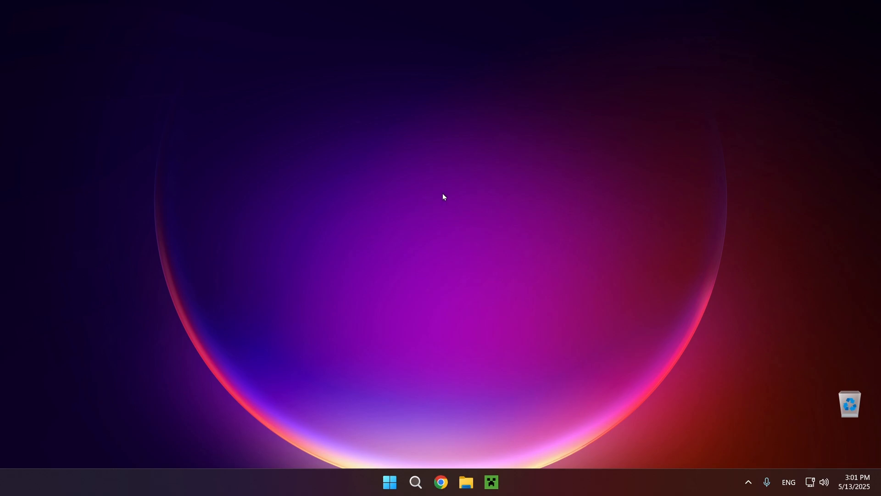
{"action": "mouse_move", "coordinate": [440, 481]}
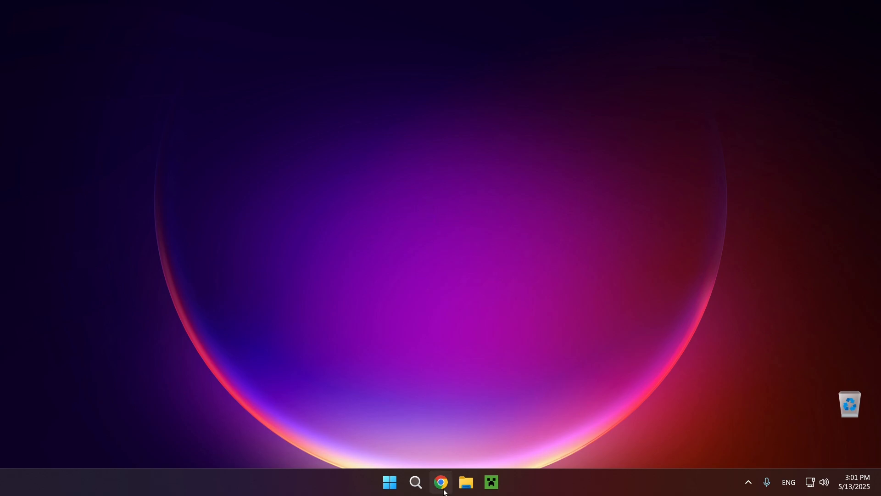
{"action": "mouse_move", "coordinate": [441, 483]}
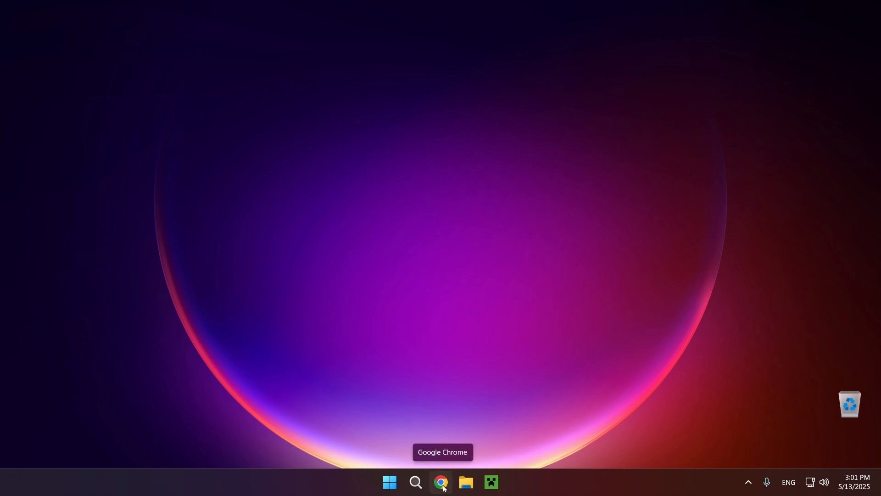
- Search 'Labymod' in Chrome and accept the search engine's cookie consent
{"action": "left_click", "coordinate": [442, 485]}
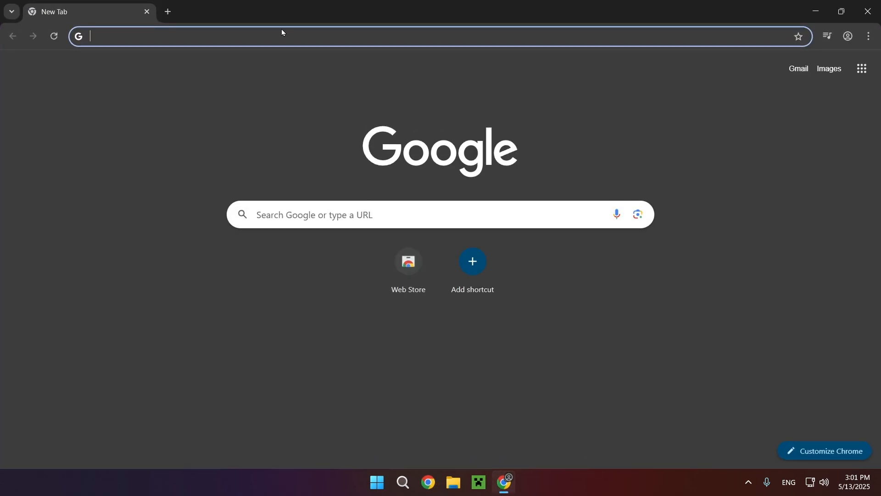
{"action": "type", "text": "La"}
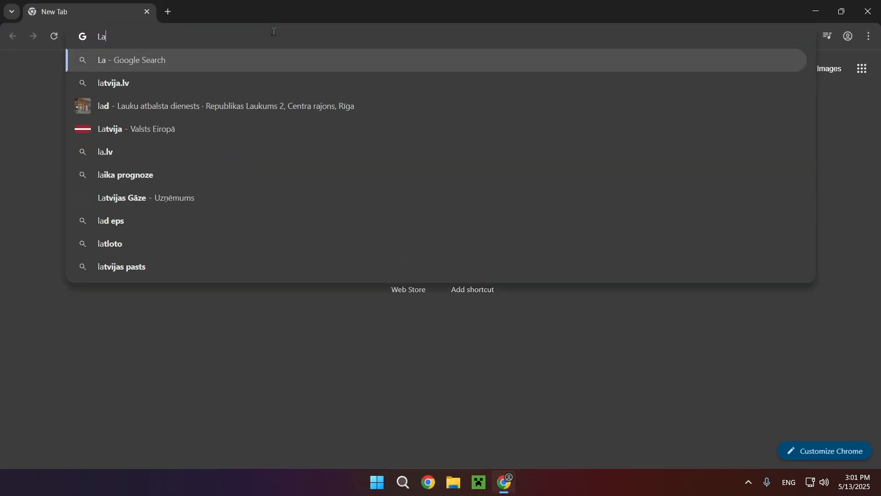
{"action": "type", "text": "Labymod"}
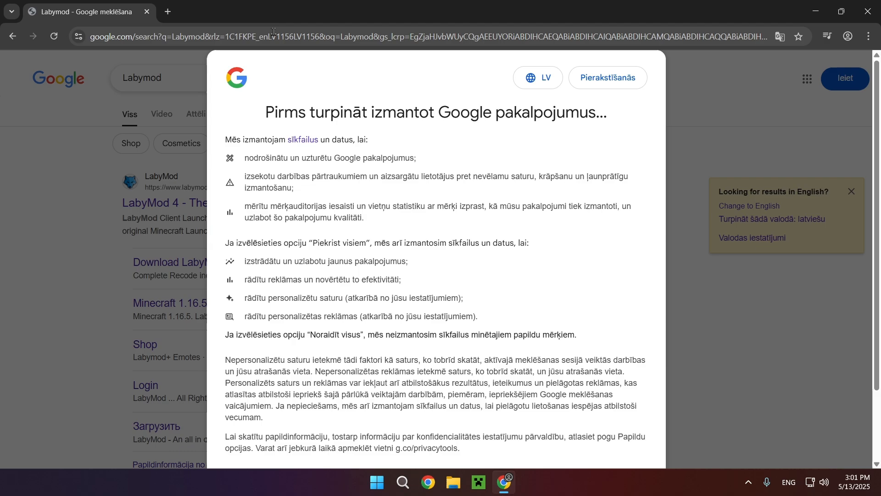
{"action": "scroll", "scroll_direction": "down", "scroll_amount": 3}
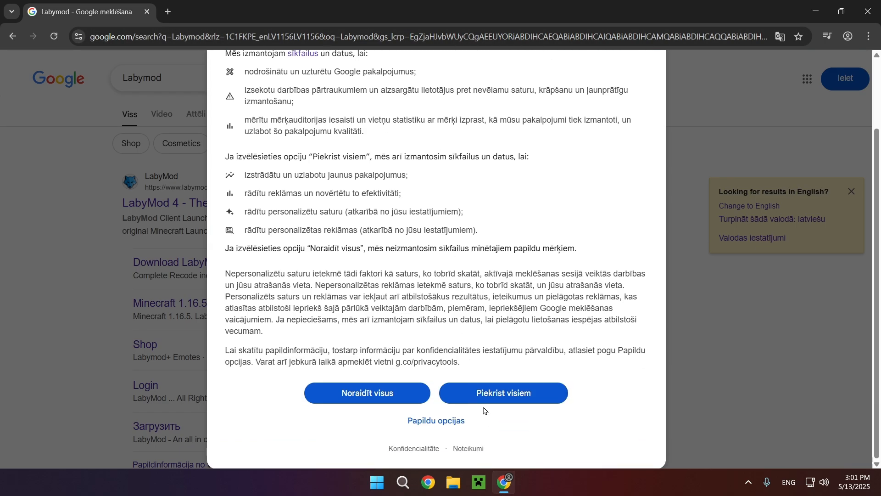
{"action": "left_click", "coordinate": [502, 393]}
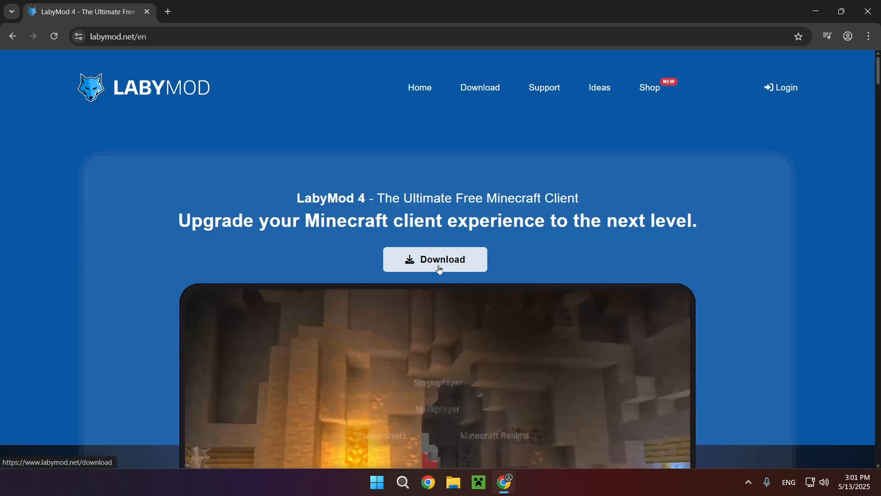
- Download the LabyMod 4 launcher installer and confirm the download finished
{"action": "left_click", "coordinate": [435, 259]}
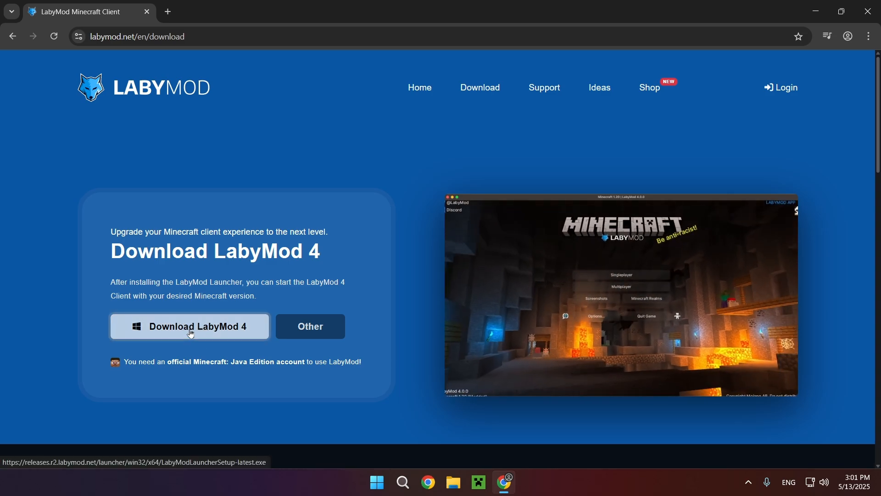
{"action": "scroll", "scroll_direction": "down", "scroll_amount": 3}
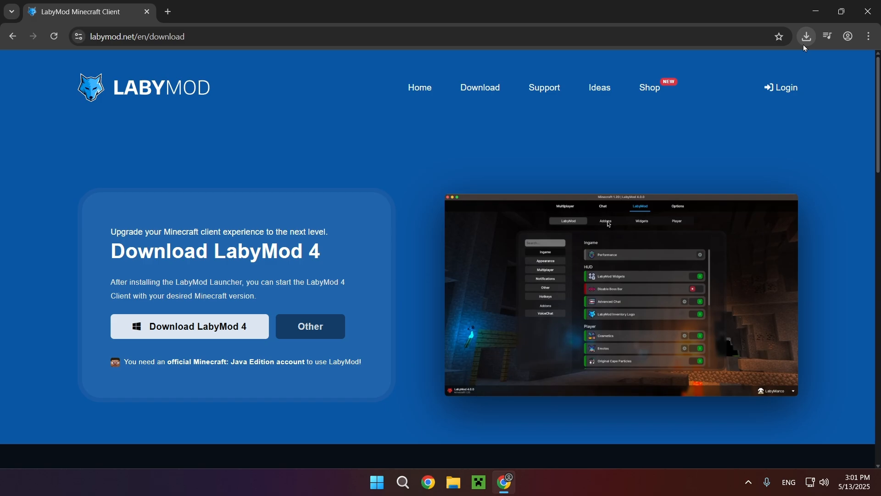
{"action": "left_click", "coordinate": [806, 36]}
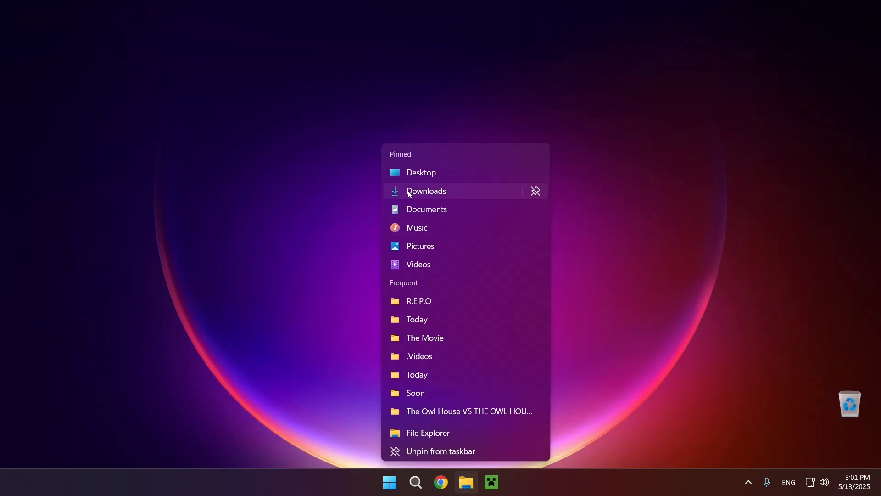
- Run LabyModLauncherSetup-latest.exe from the Downloads folder
{"action": "left_click", "coordinate": [427, 190]}
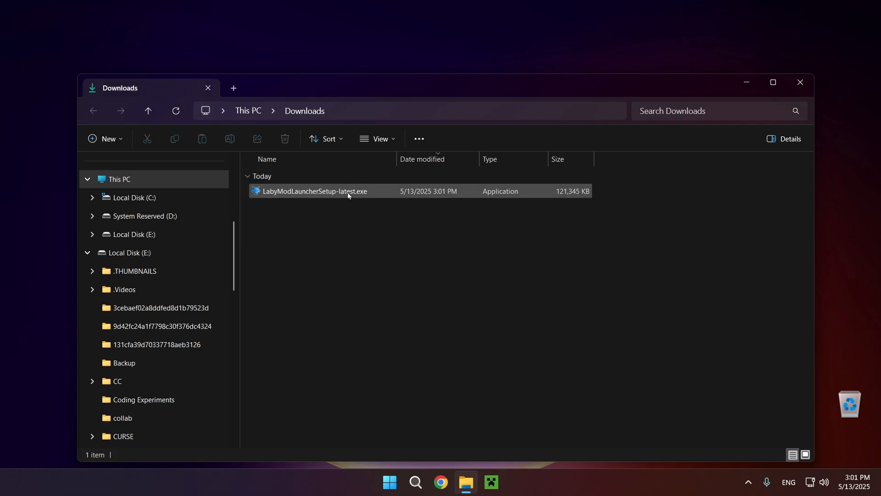
{"action": "left_click", "coordinate": [314, 191]}
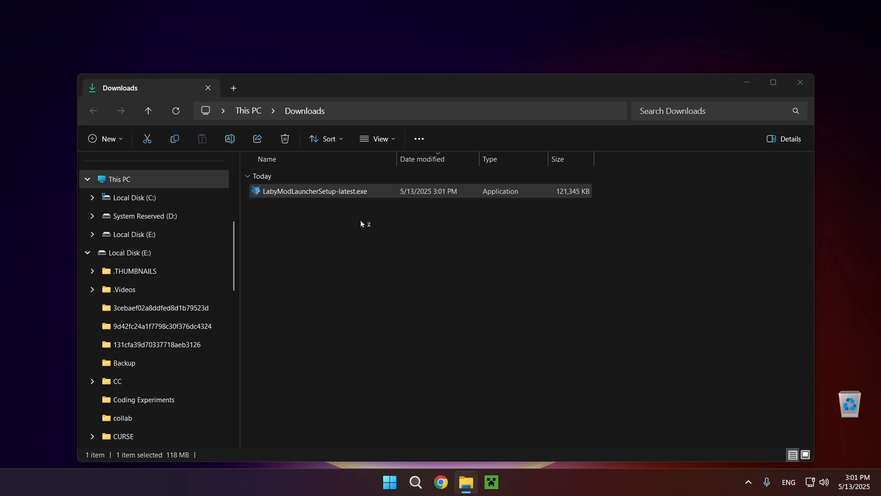
{"action": "mouse_move", "coordinate": [362, 204]}
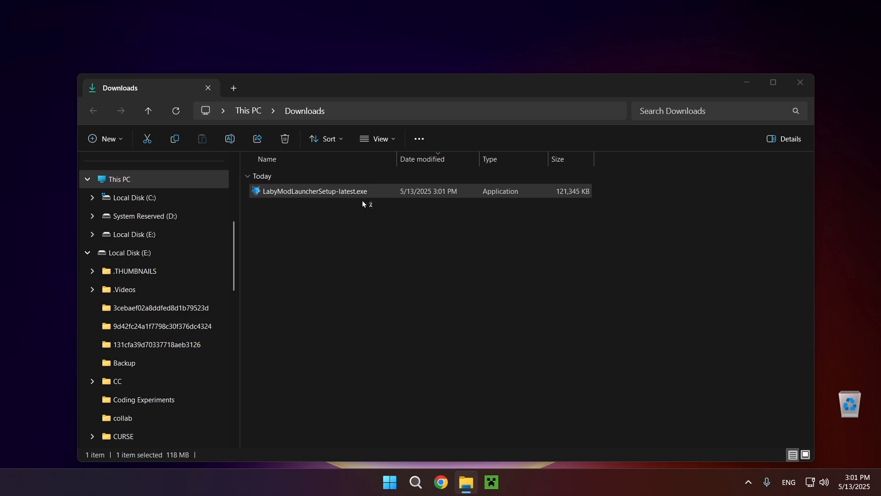
{"action": "mouse_move", "coordinate": [336, 212]}
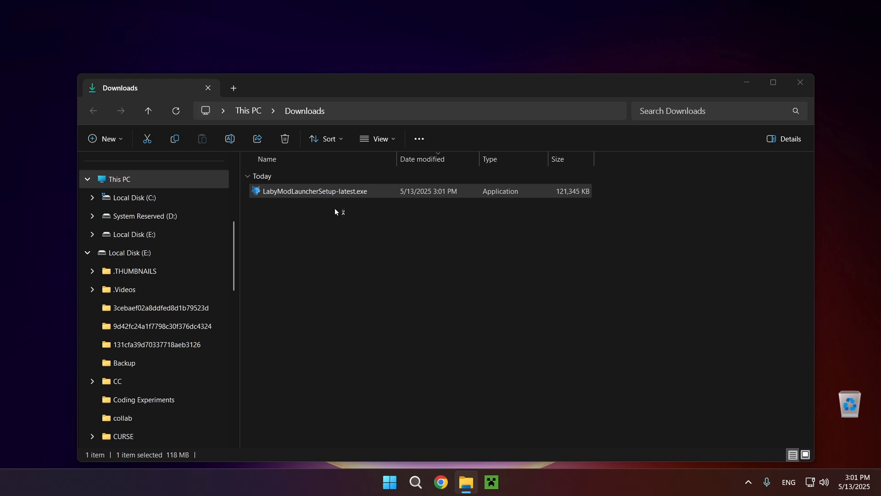
{"action": "mouse_move", "coordinate": [325, 228]}
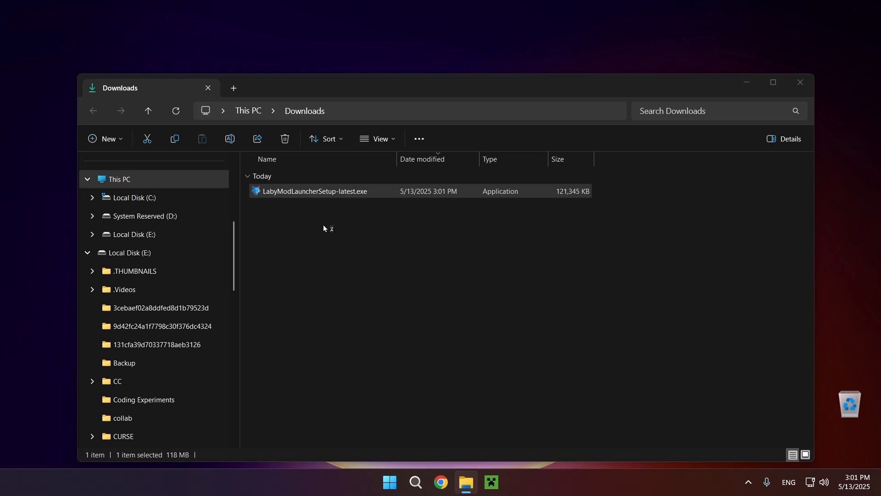
{"action": "double_click", "coordinate": [313, 190]}
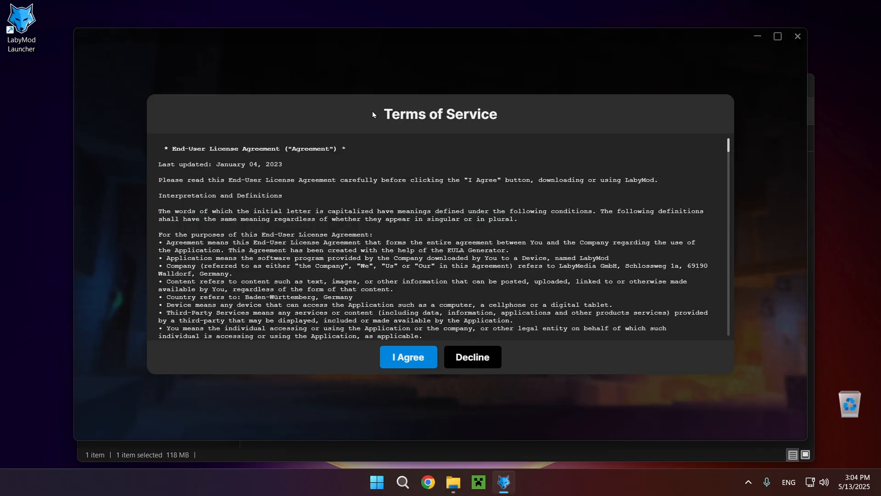
{"action": "mouse_move", "coordinate": [376, 208]}
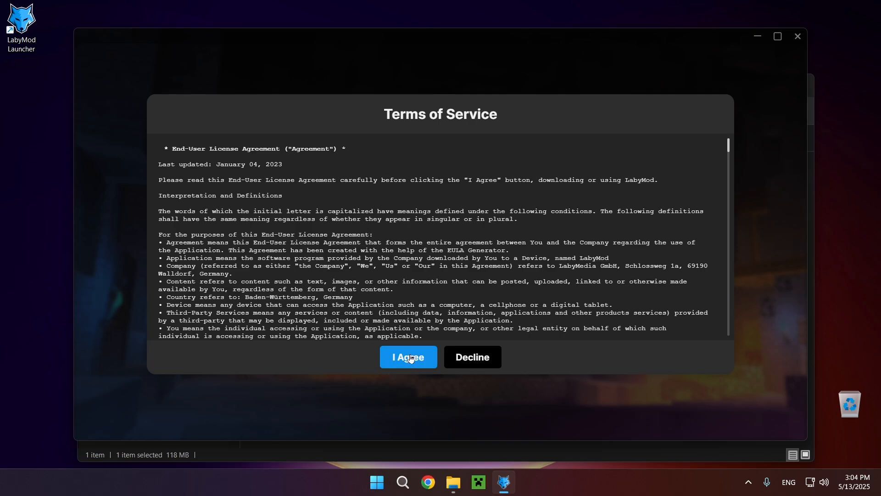
- Agree to the LabyMod Launcher Terms of Service
{"action": "left_click", "coordinate": [407, 358]}
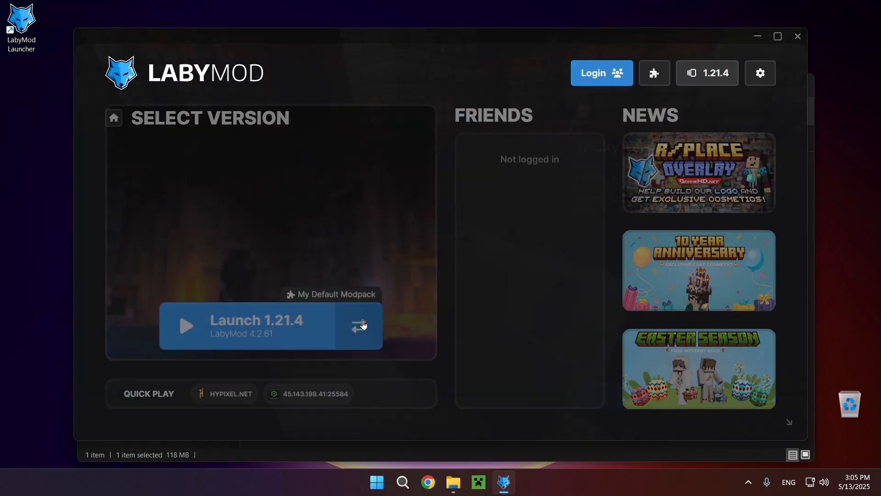
- Select Minecraft version 1.21.5 and show the Fabric Mods catalogue
{"action": "left_click", "coordinate": [362, 326]}
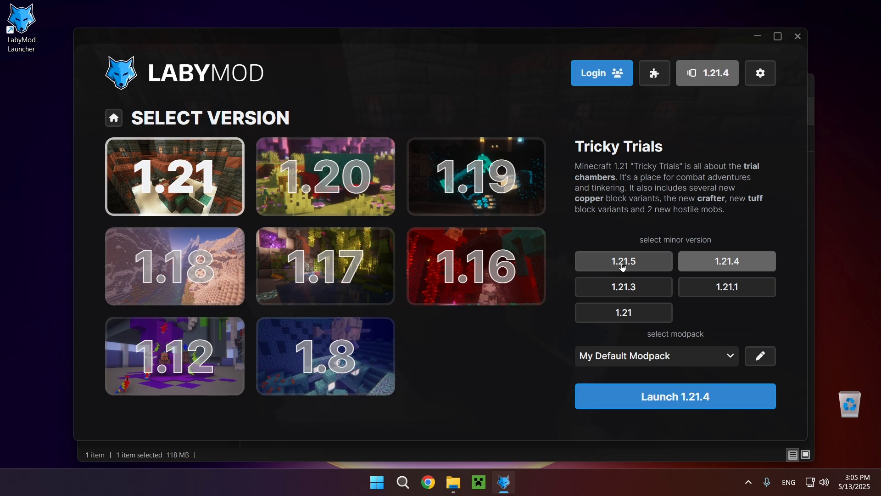
{"action": "left_click", "coordinate": [623, 261]}
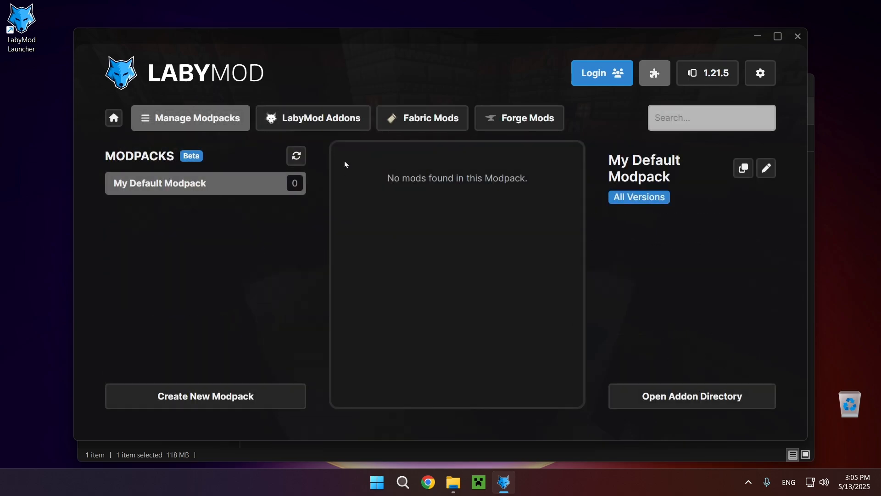
{"action": "mouse_move", "coordinate": [270, 215]}
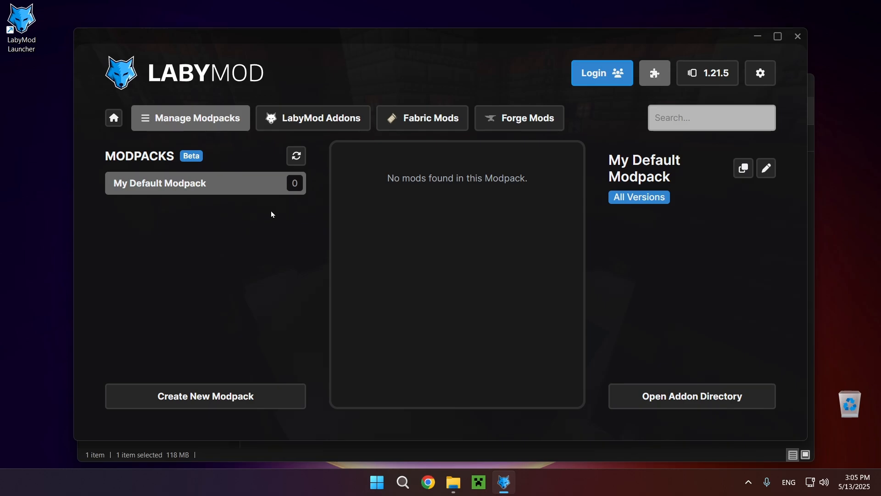
{"action": "mouse_move", "coordinate": [422, 118]}
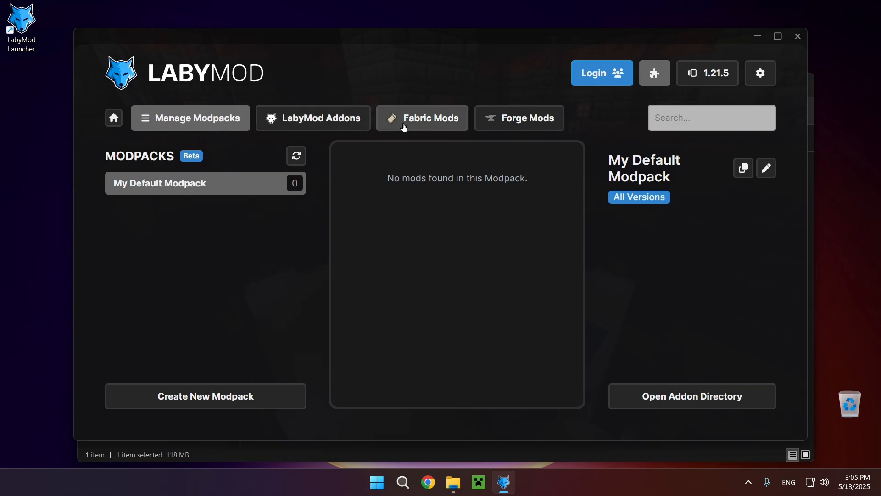
{"action": "left_click", "coordinate": [422, 118]}
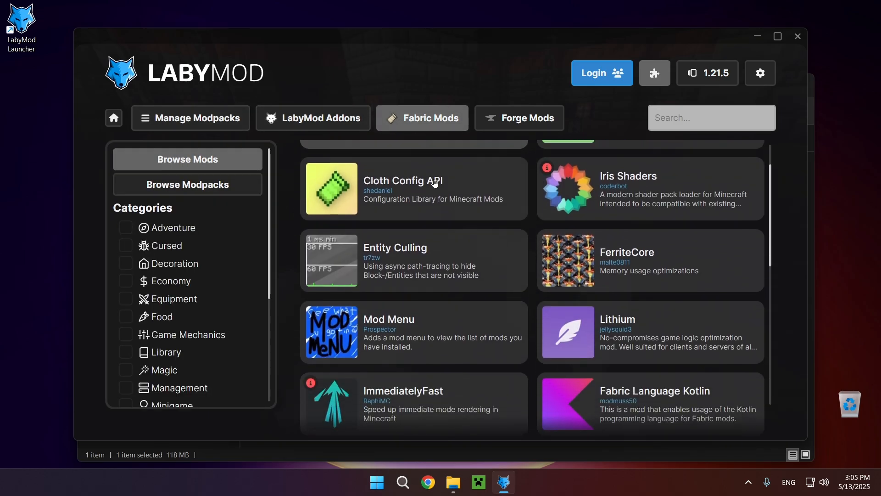
- Scroll through the Fabric mods list, then switch to the LabyMod Addons catalogue
{"action": "scroll", "scroll_direction": "down", "scroll_amount": 3}
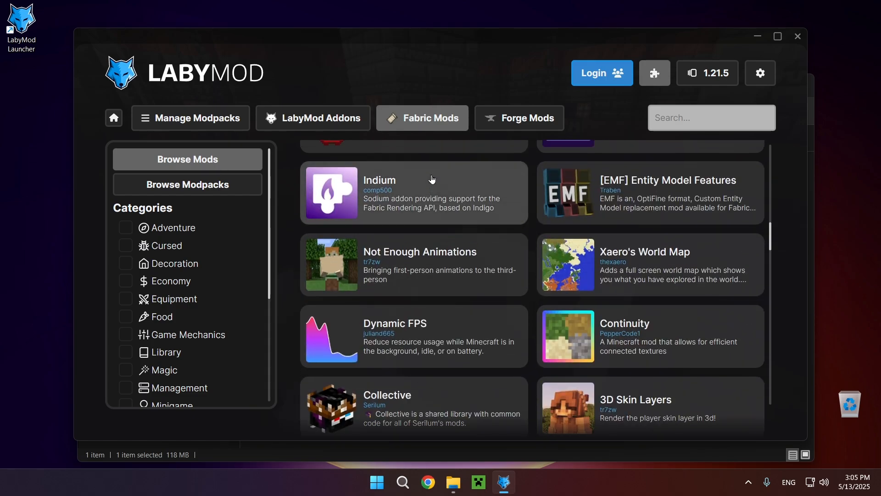
{"action": "scroll", "scroll_direction": "down", "scroll_amount": 3}
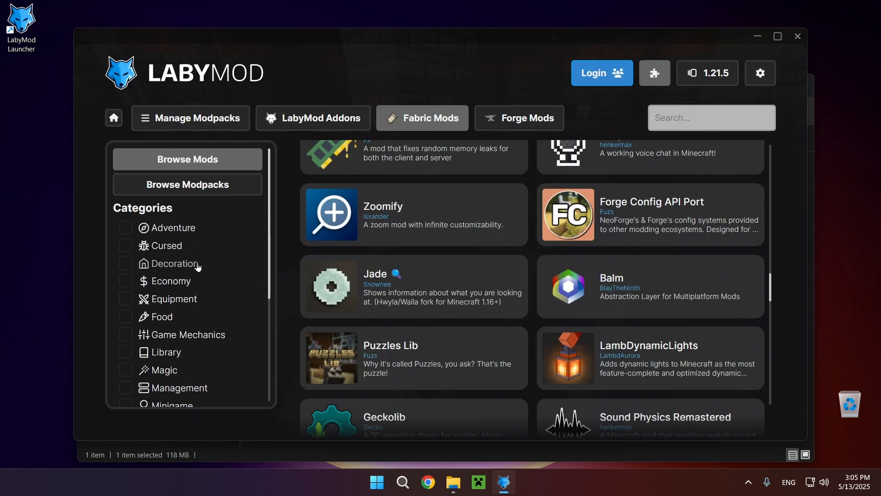
{"action": "scroll", "scroll_direction": "down", "scroll_amount": 3}
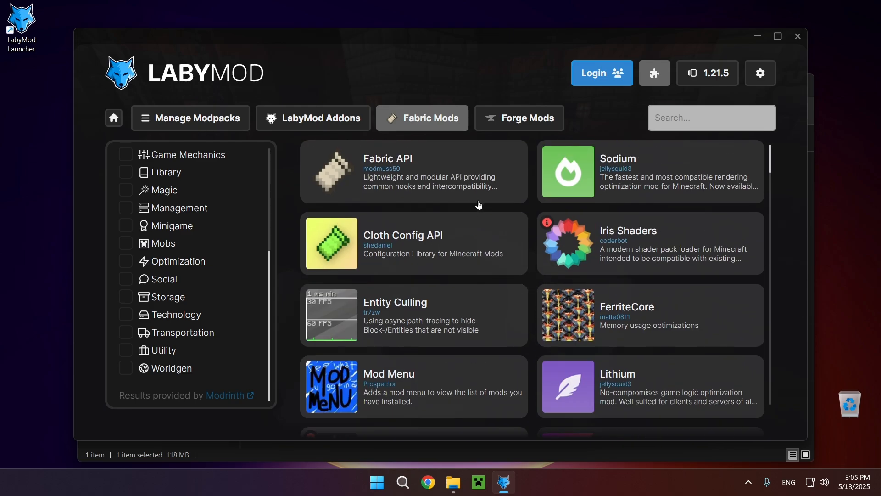
{"action": "mouse_move", "coordinate": [454, 142]}
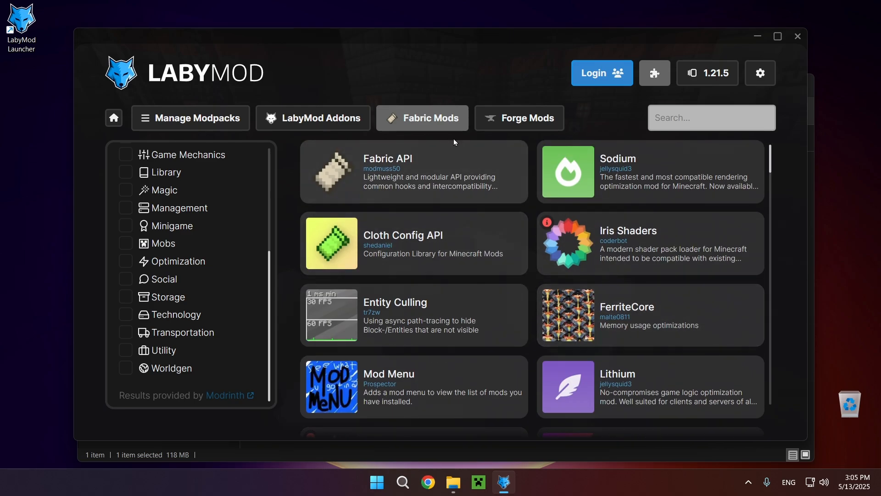
{"action": "left_click", "coordinate": [313, 118]}
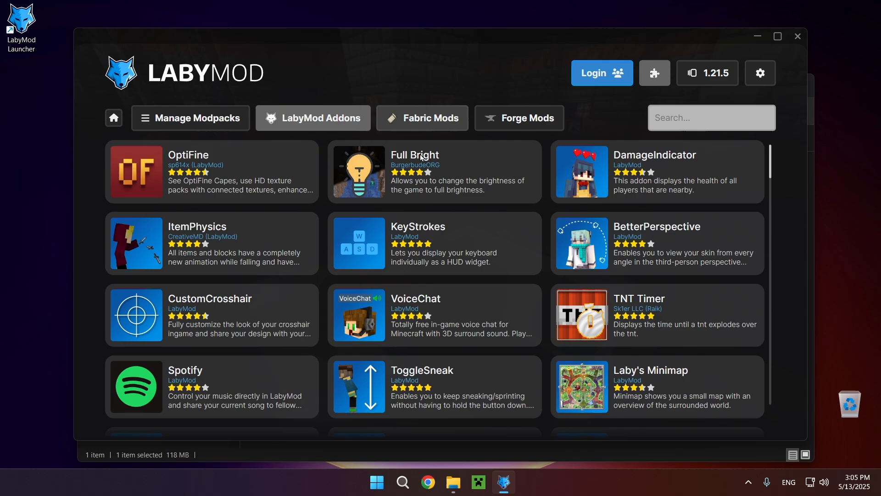
{"action": "mouse_move", "coordinate": [223, 259]}
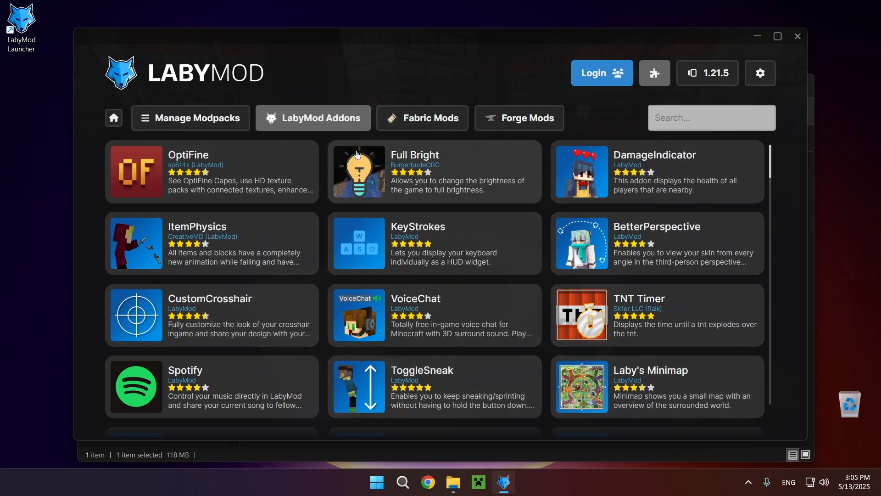
{"action": "mouse_move", "coordinate": [595, 83]}
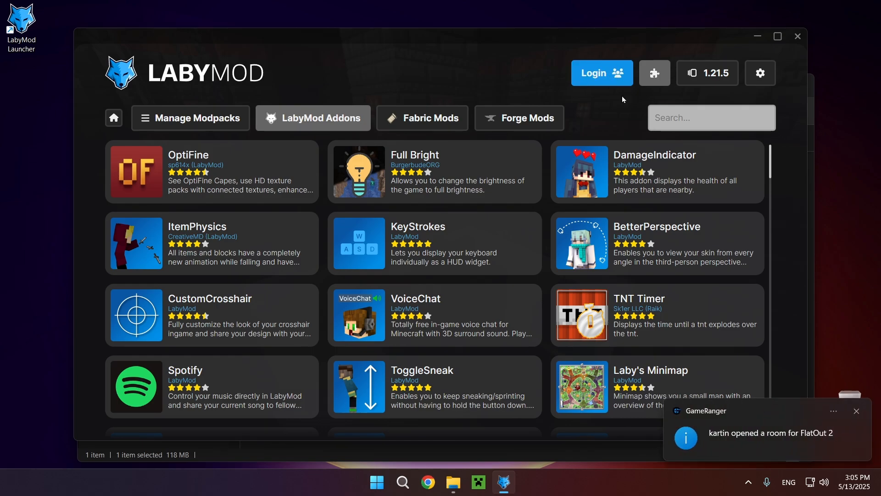
{"action": "scroll", "scroll_direction": "down", "scroll_amount": 3}
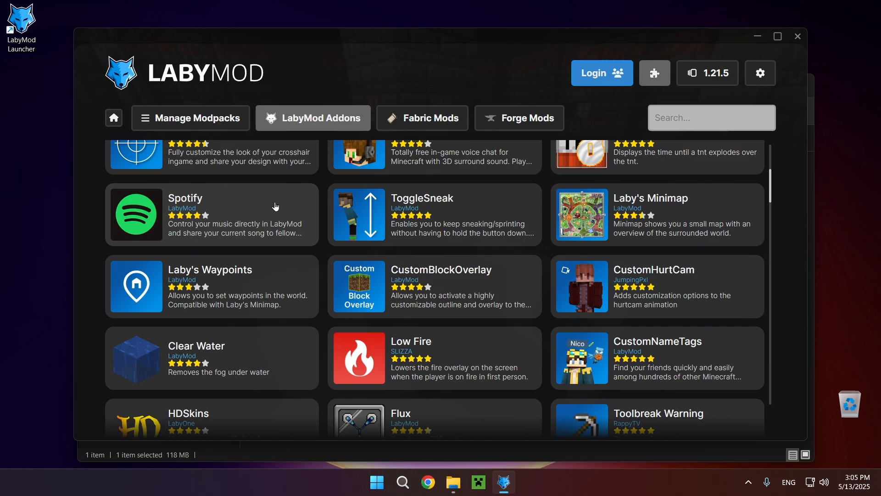
{"action": "scroll", "scroll_direction": "down", "scroll_amount": 3}
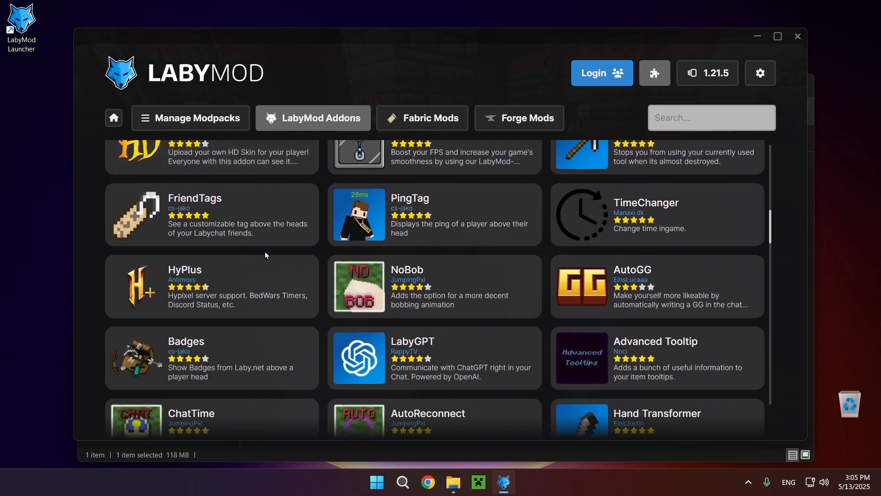
{"action": "scroll", "scroll_direction": "down", "scroll_amount": 3}
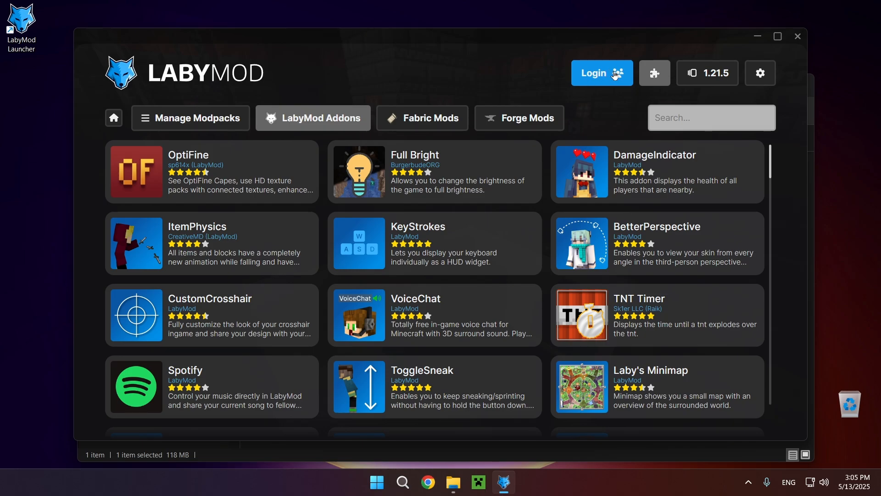
- Start the Minecraft account login and continue the Microsoft sign-in
{"action": "left_click", "coordinate": [600, 73]}
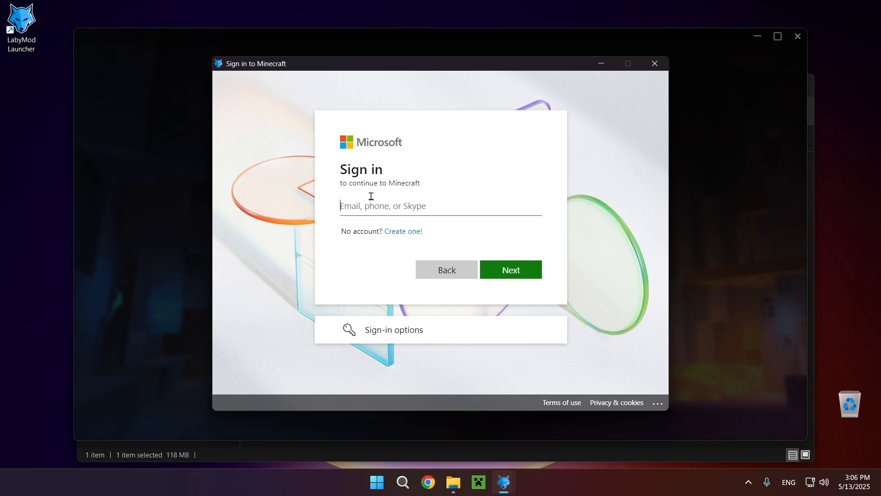
{"action": "left_click", "coordinate": [511, 269]}
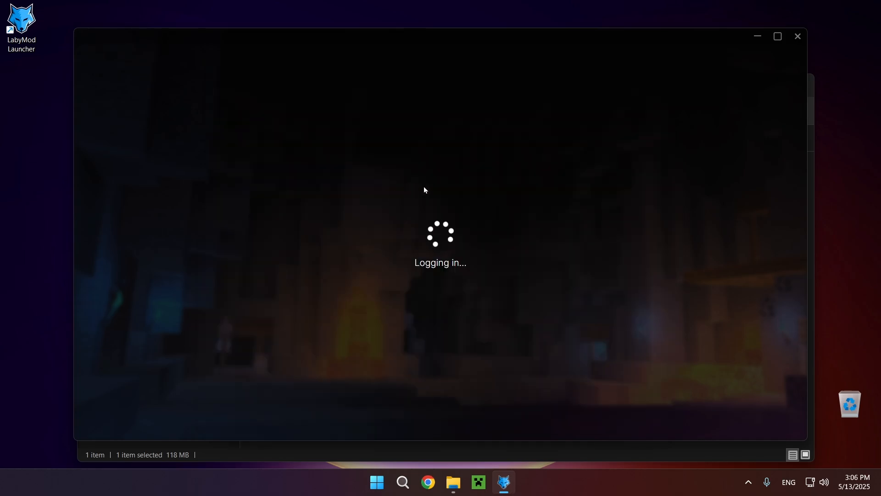
{"action": "mouse_move", "coordinate": [428, 241]}
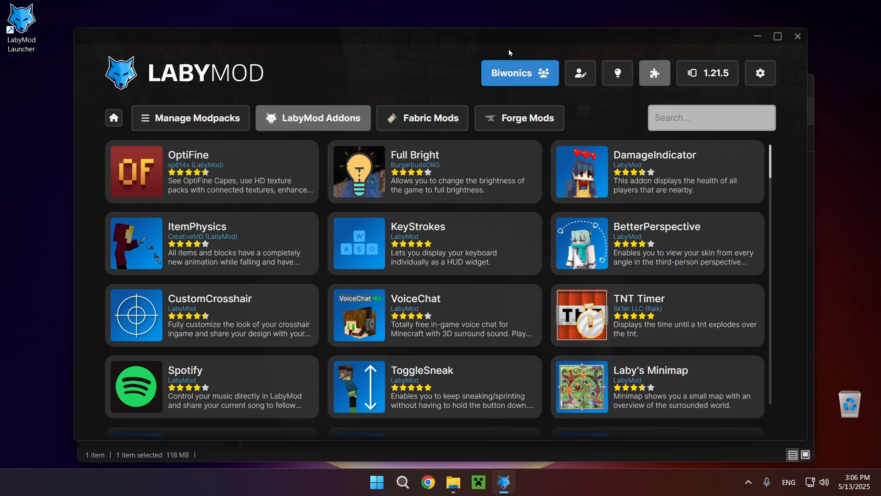
{"action": "mouse_move", "coordinate": [519, 78]}
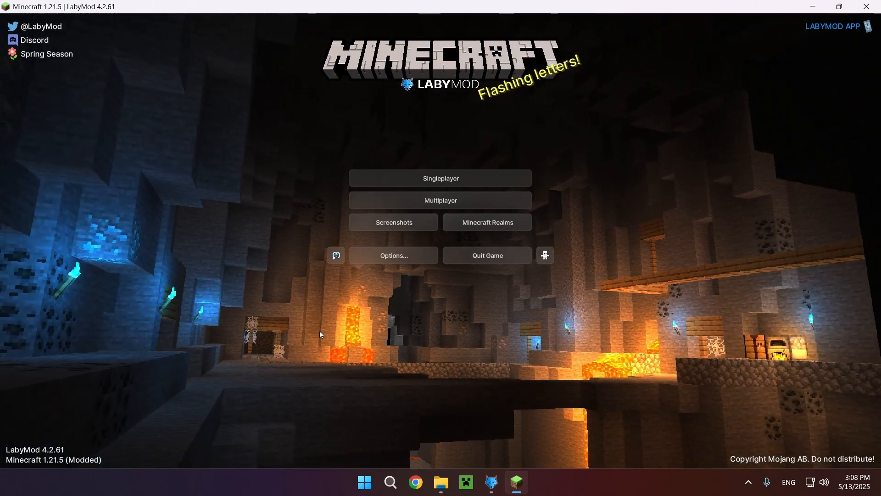
{"action": "mouse_move", "coordinate": [166, 226]}
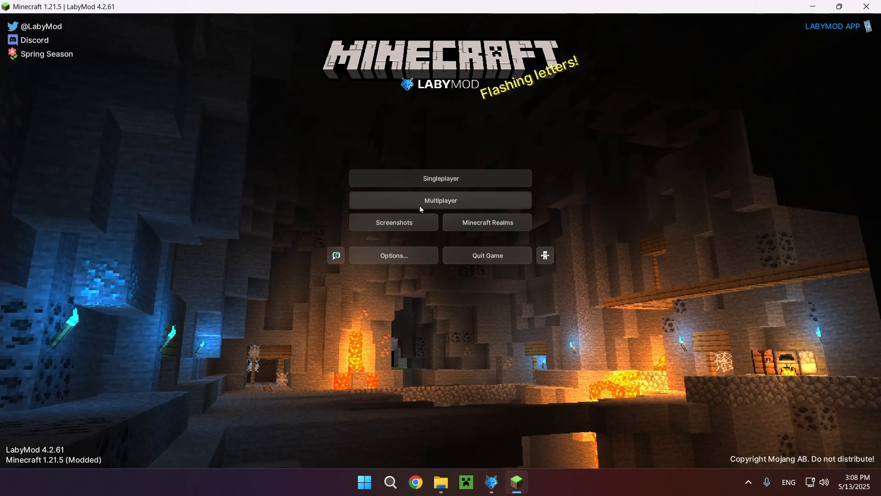
- Open the Multiplayer server list from the Minecraft title screen
{"action": "left_click", "coordinate": [440, 200]}
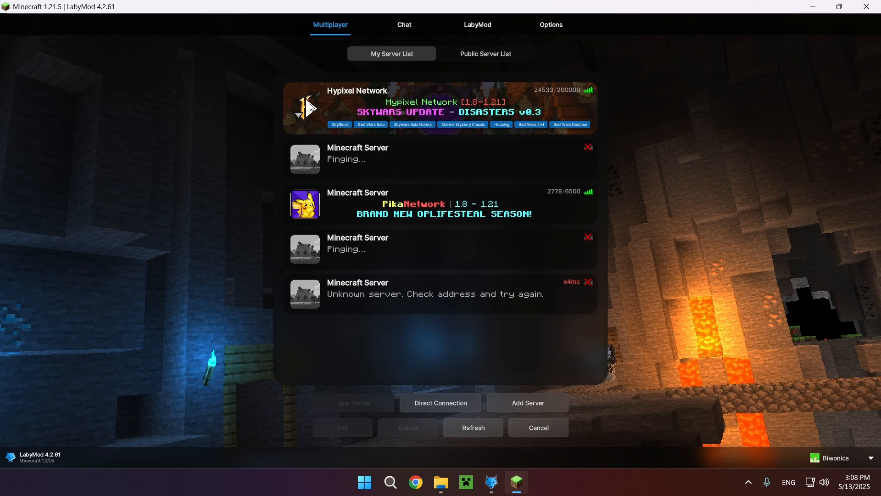